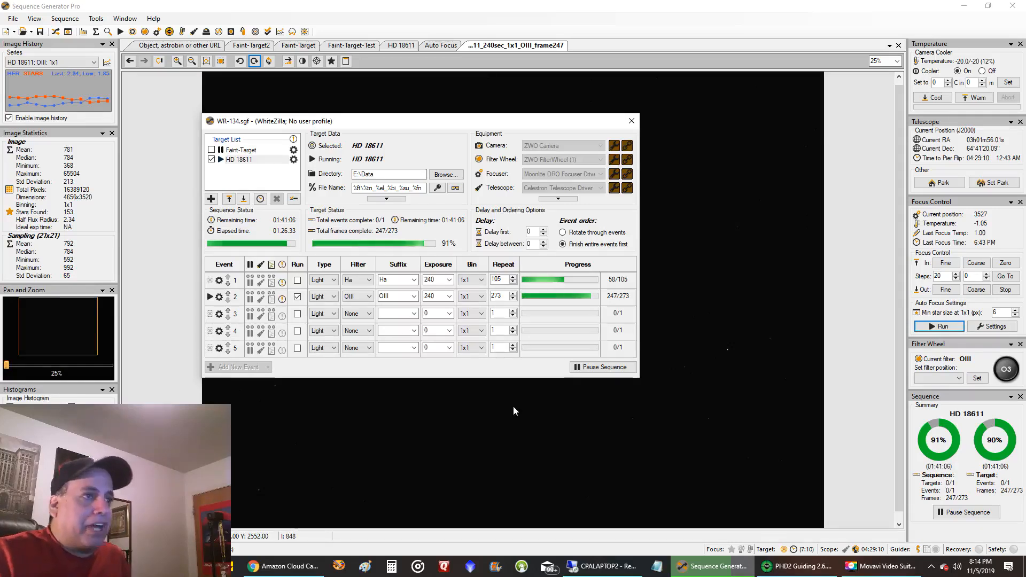
mouse_move(592, 256)
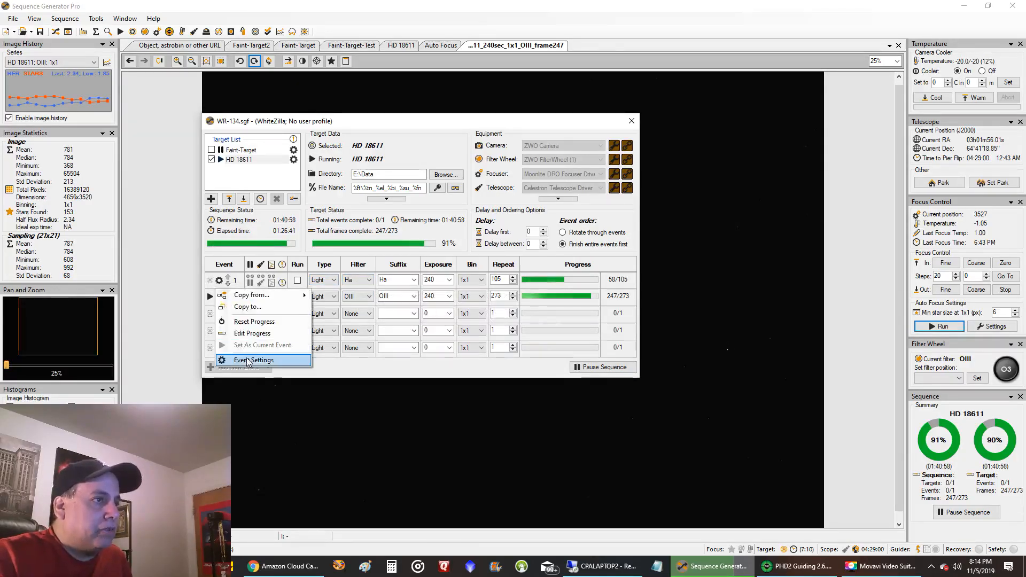
Review the Ha and OIII event settings unchanged and close the sequence details
click(255, 361)
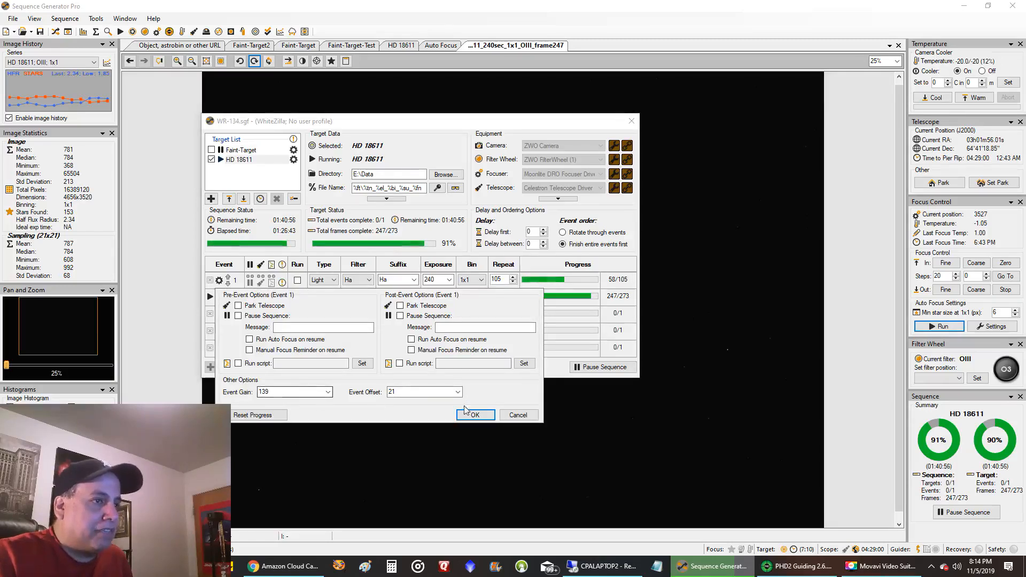
click(474, 414)
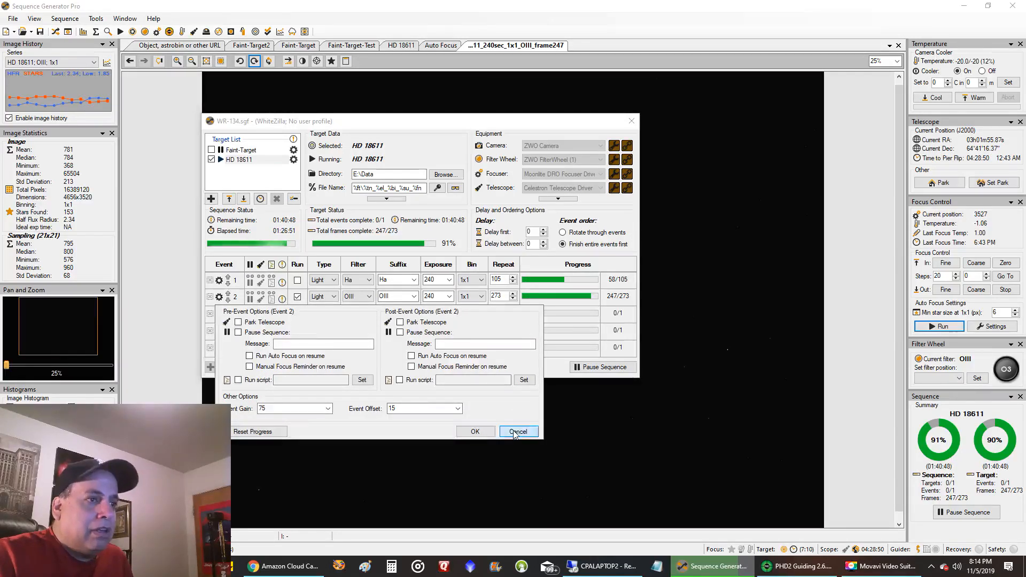
click(517, 430)
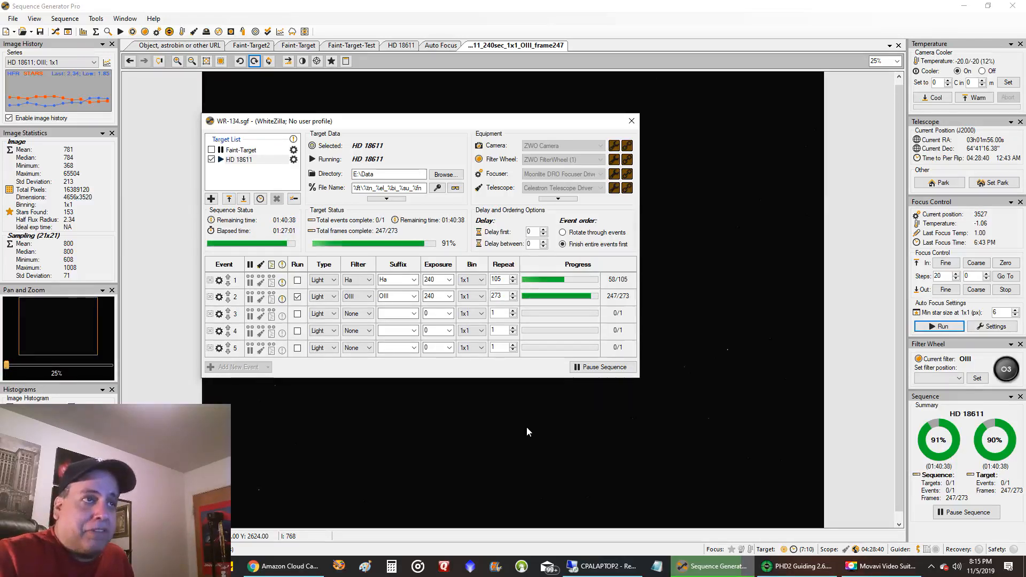
click(631, 121)
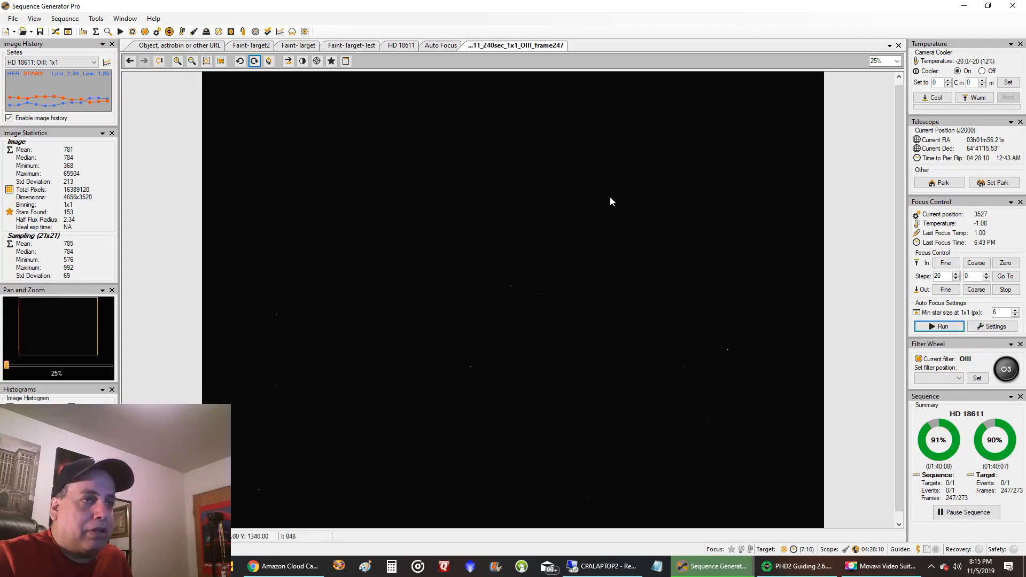
Auto-stretch the OIII sub at Medium, then the newly captured frame 248 at Low
right_click(611, 201)
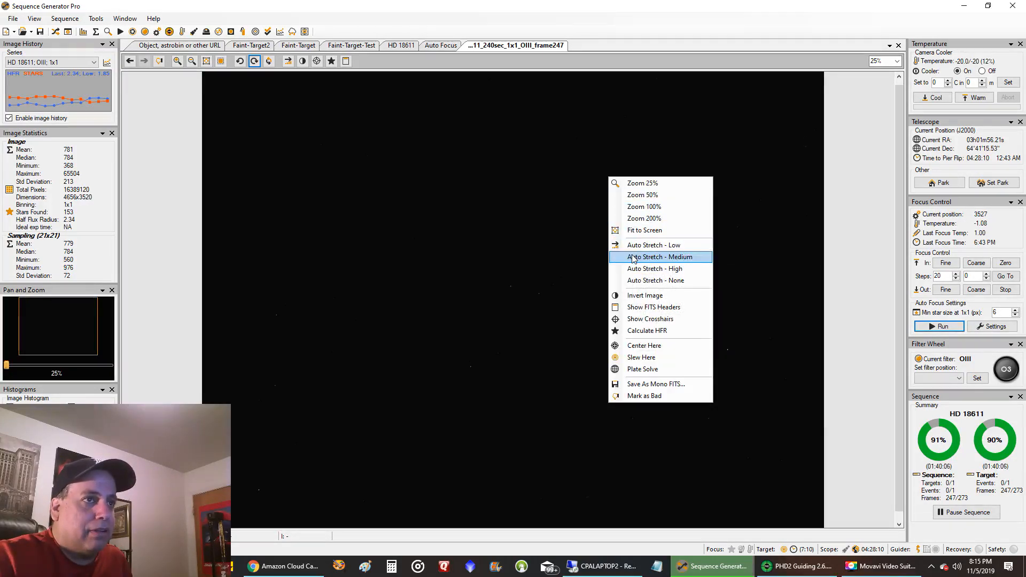
click(653, 257)
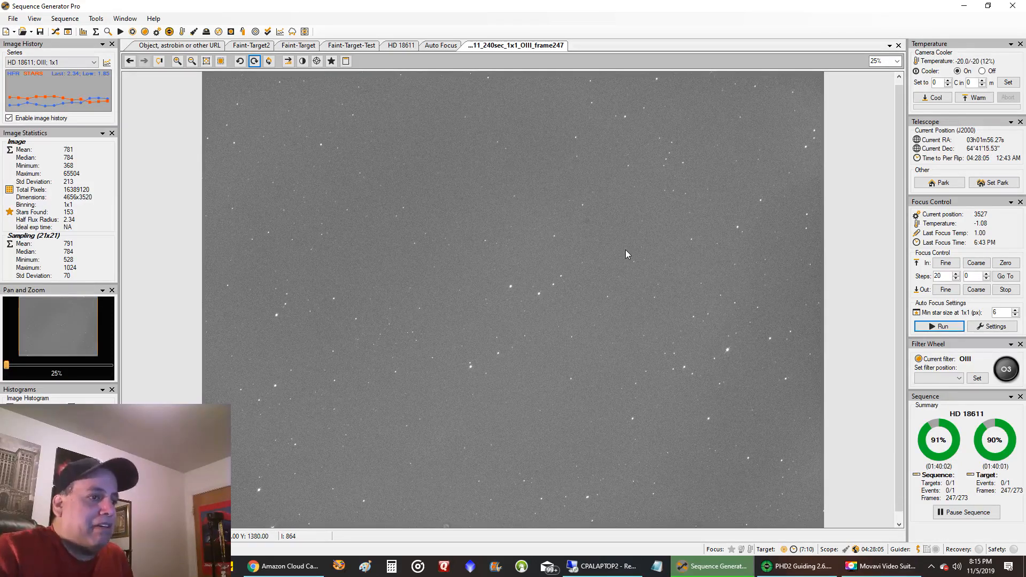
right_click(626, 254)
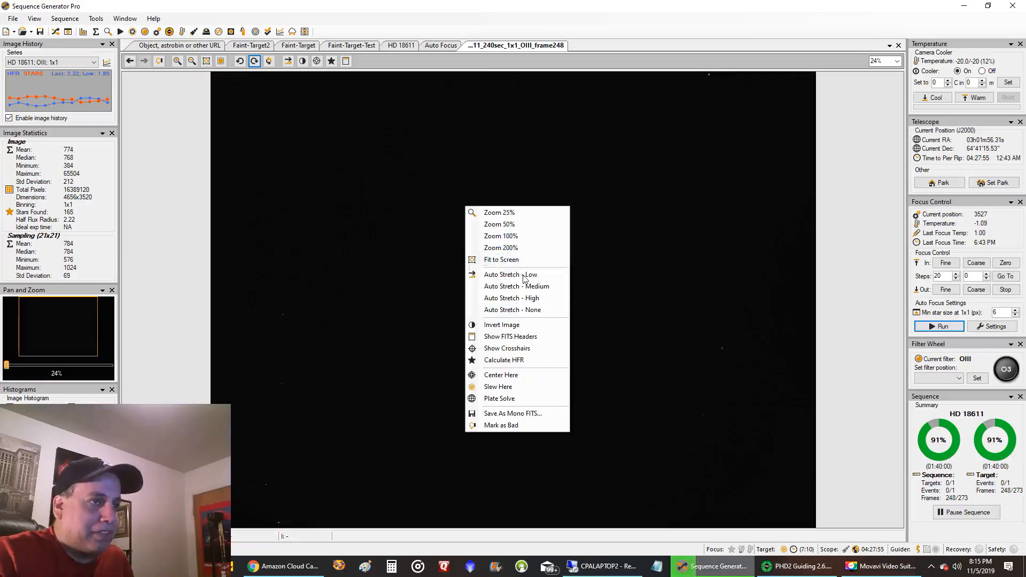
click(511, 275)
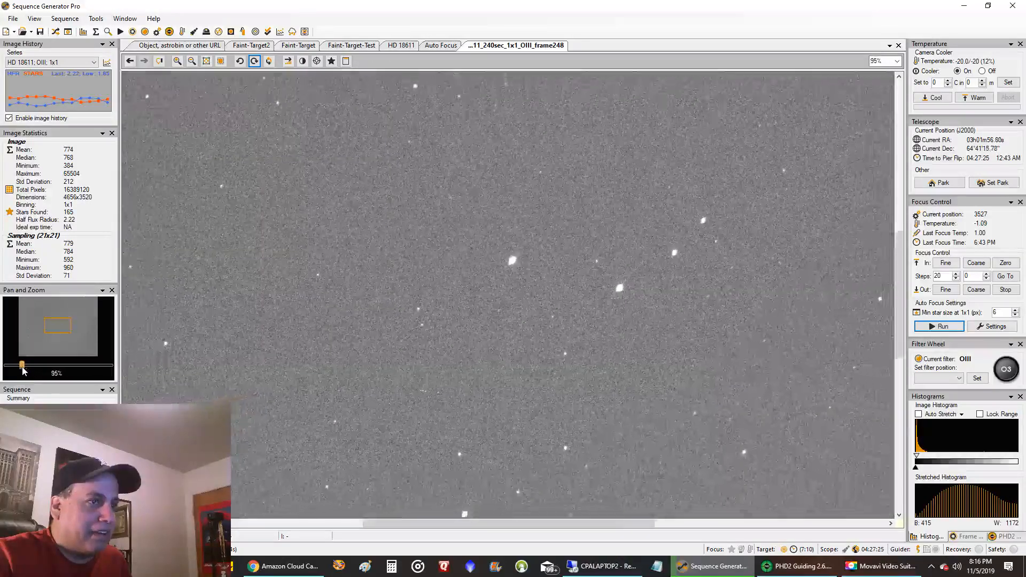
Zoom the star field back out and fit the whole stretched sub to the screen
drag(21, 365, 9, 364)
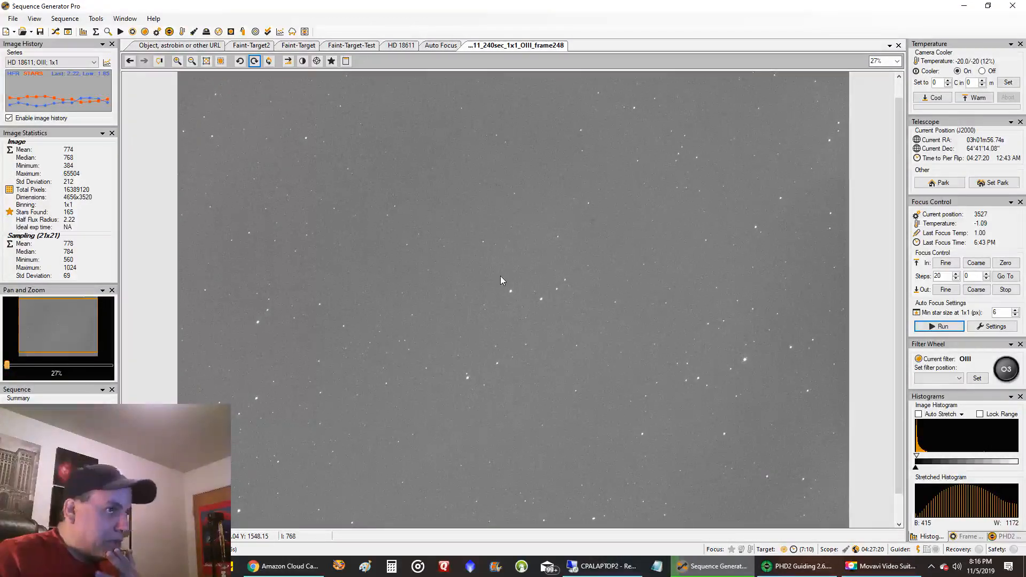
right_click(500, 280)
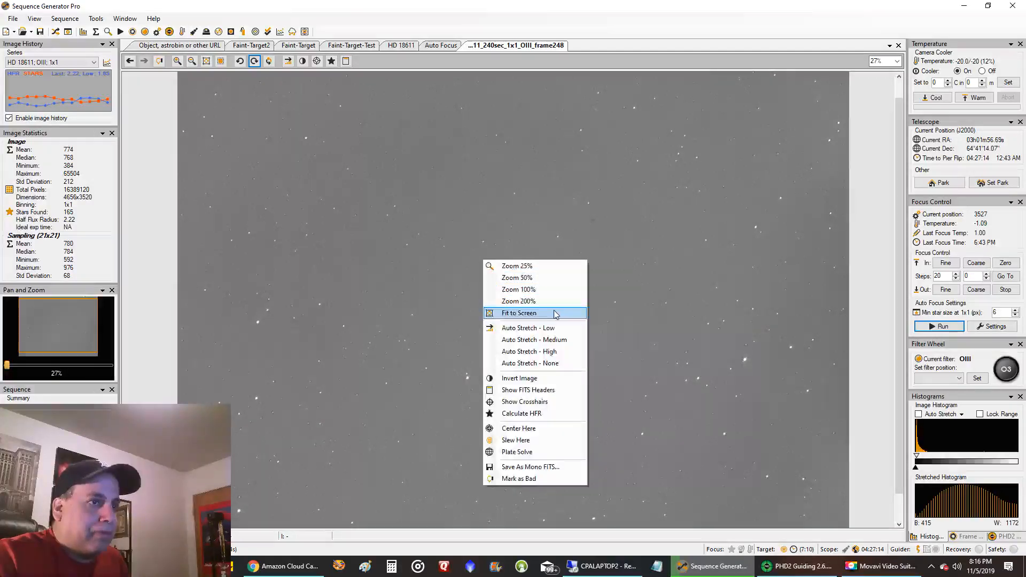
click(519, 313)
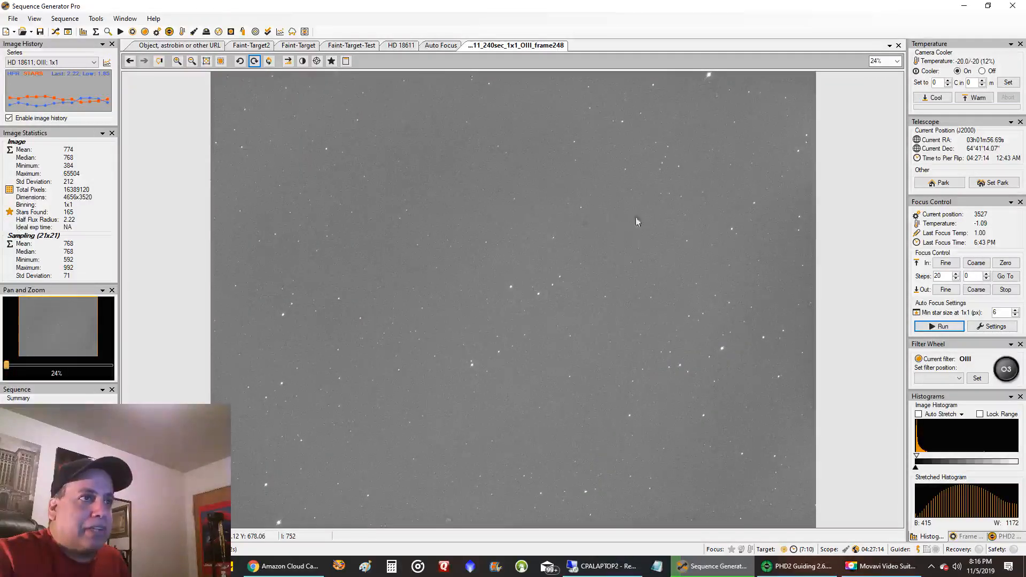
mouse_move(337, 469)
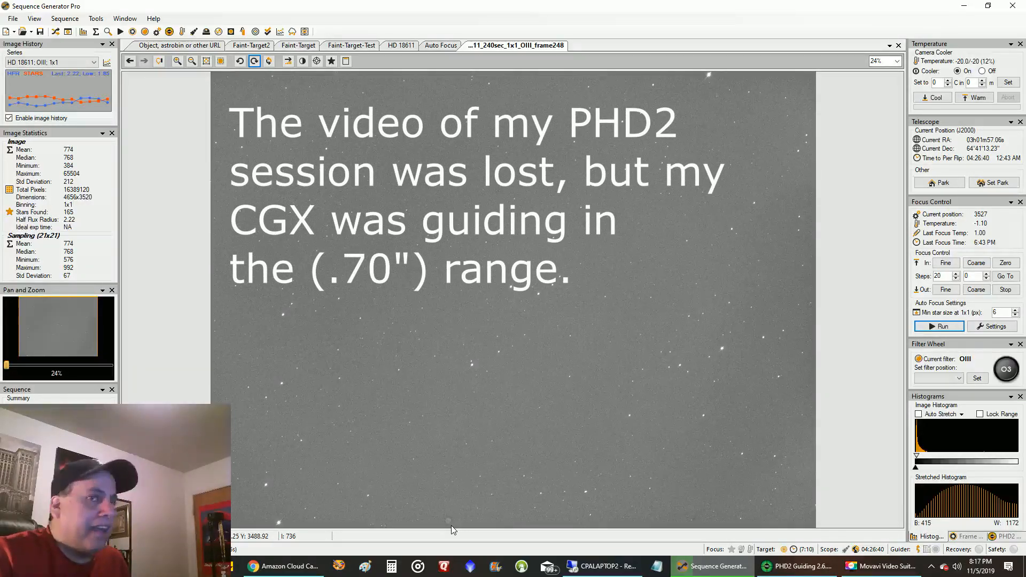
mouse_move(674, 395)
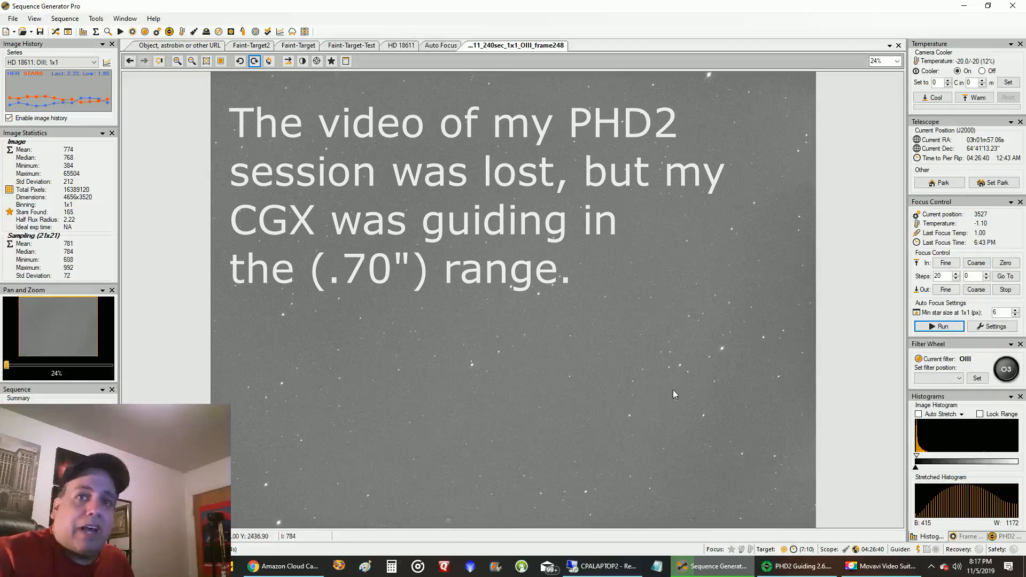